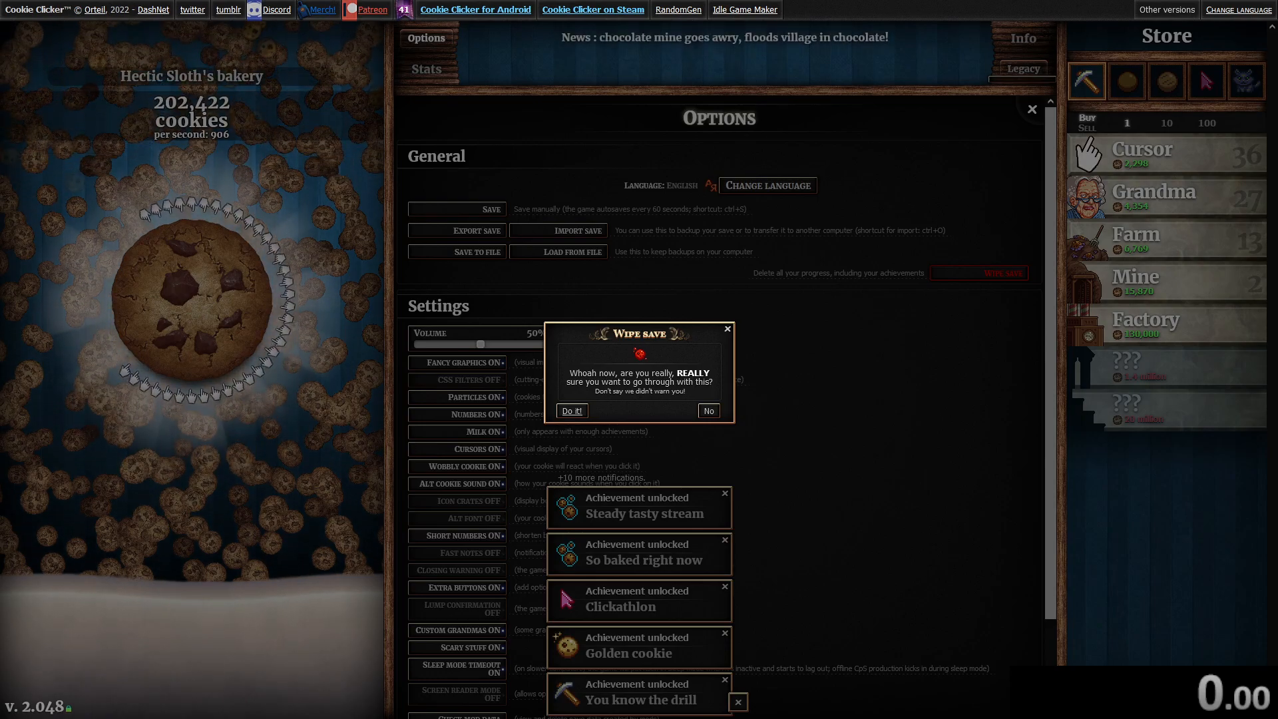
mouse_move(571, 410)
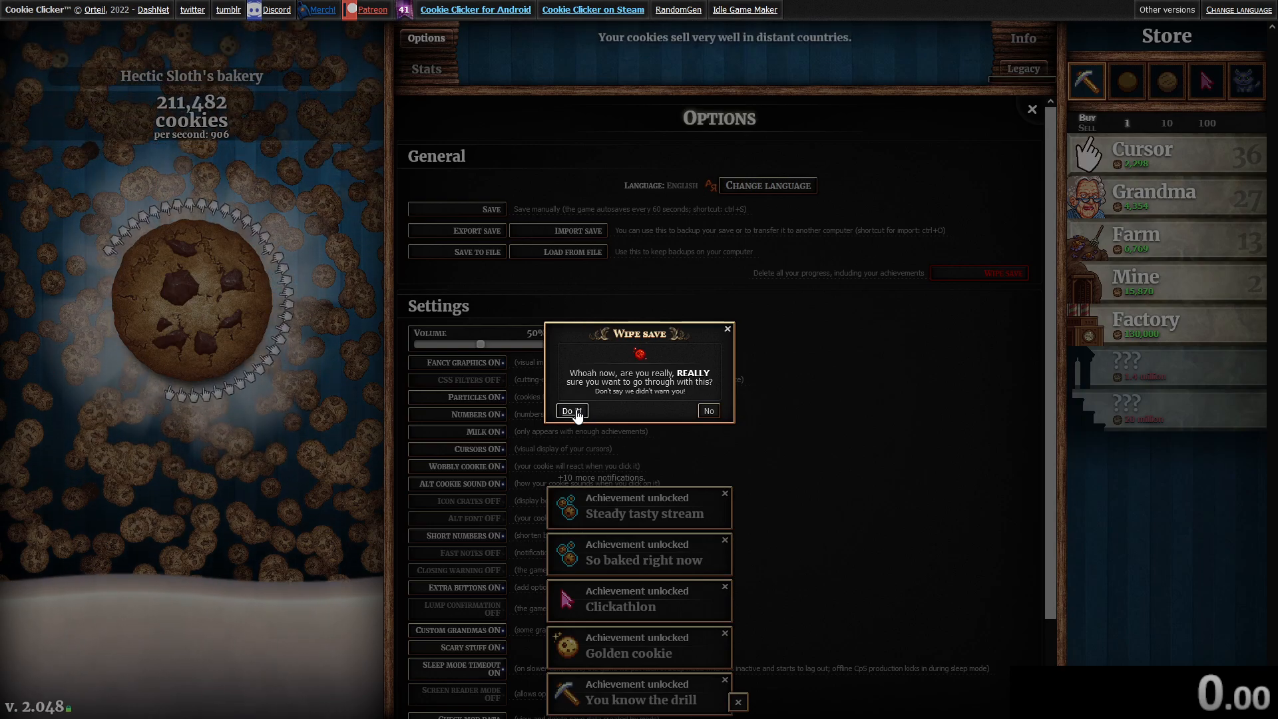
Confirm the save wipe, bake a cookie, then request a wipe of the fresh bakery.
left_click(568, 411)
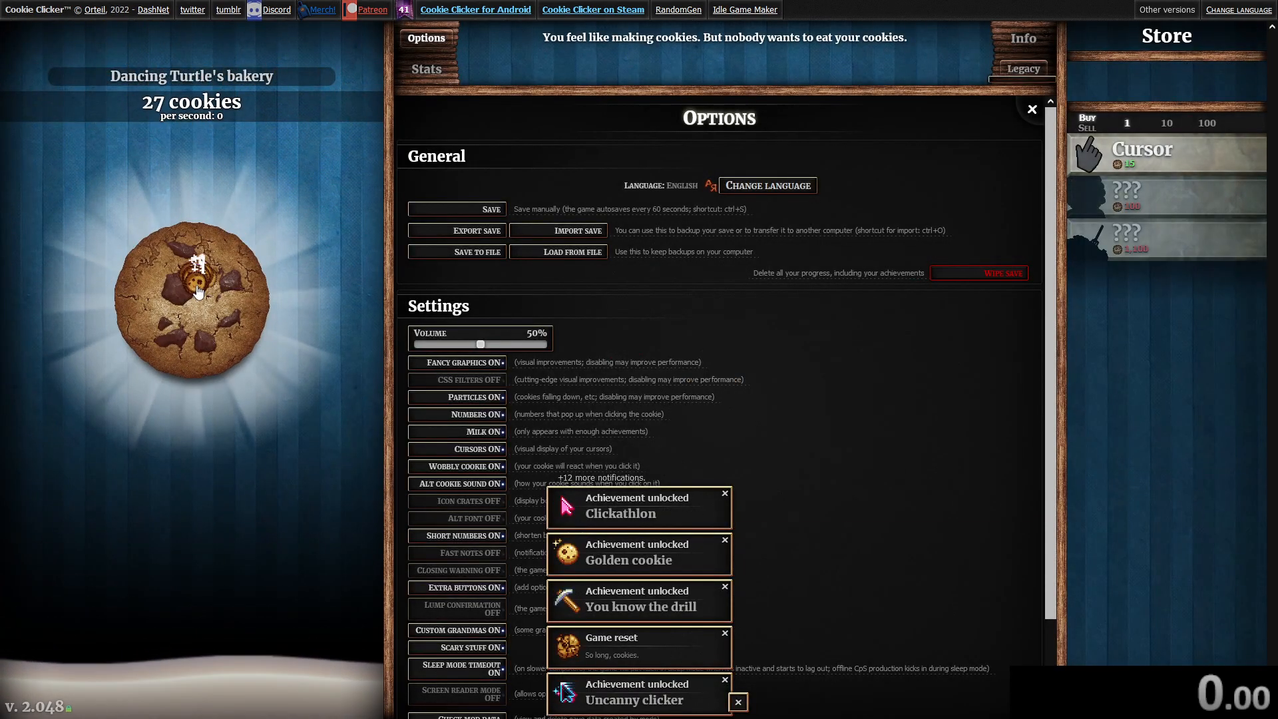
left_click(192, 297)
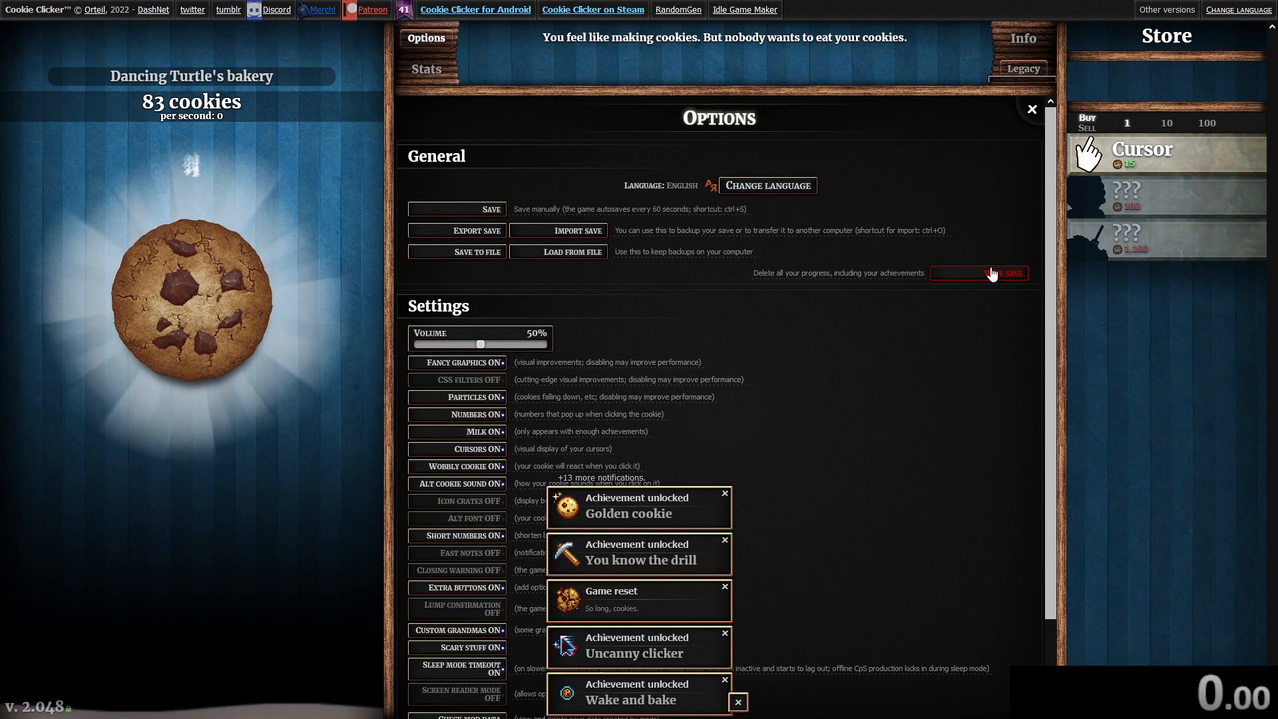
left_click(979, 272)
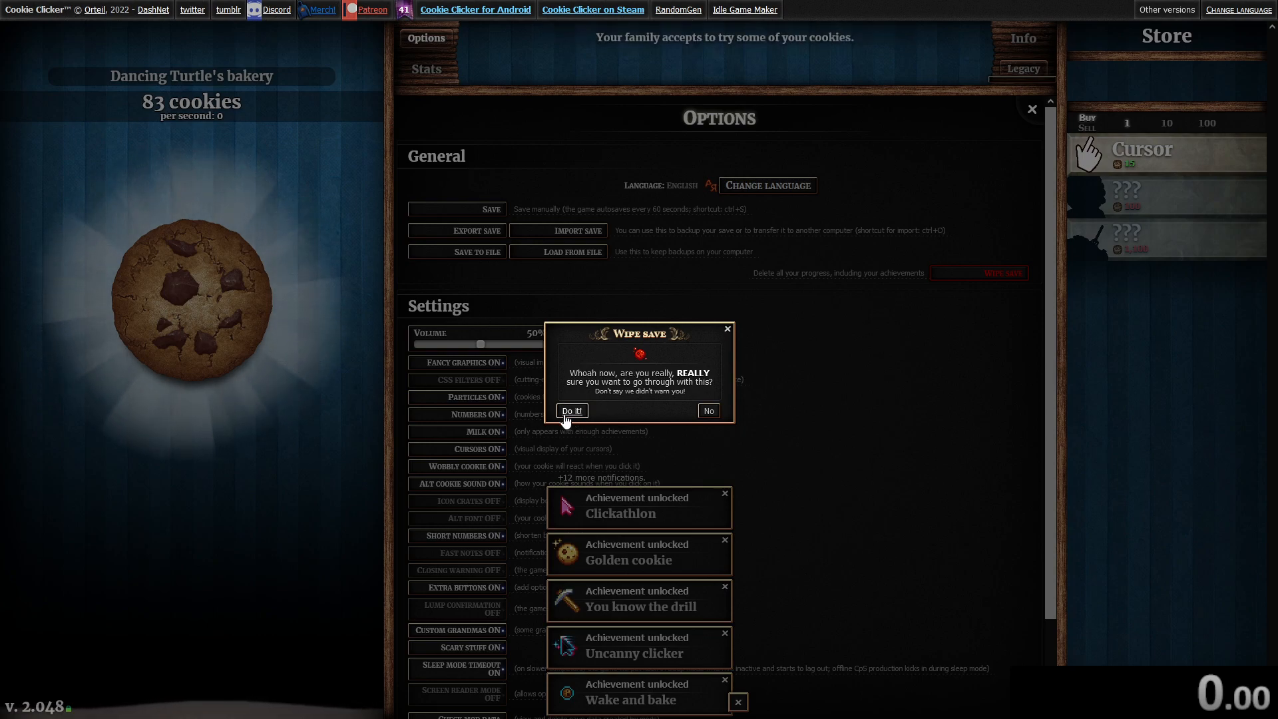
Confirm the second wipe and bake Chocolate Cook's bakery up to 948 cookies.
left_click(571, 410)
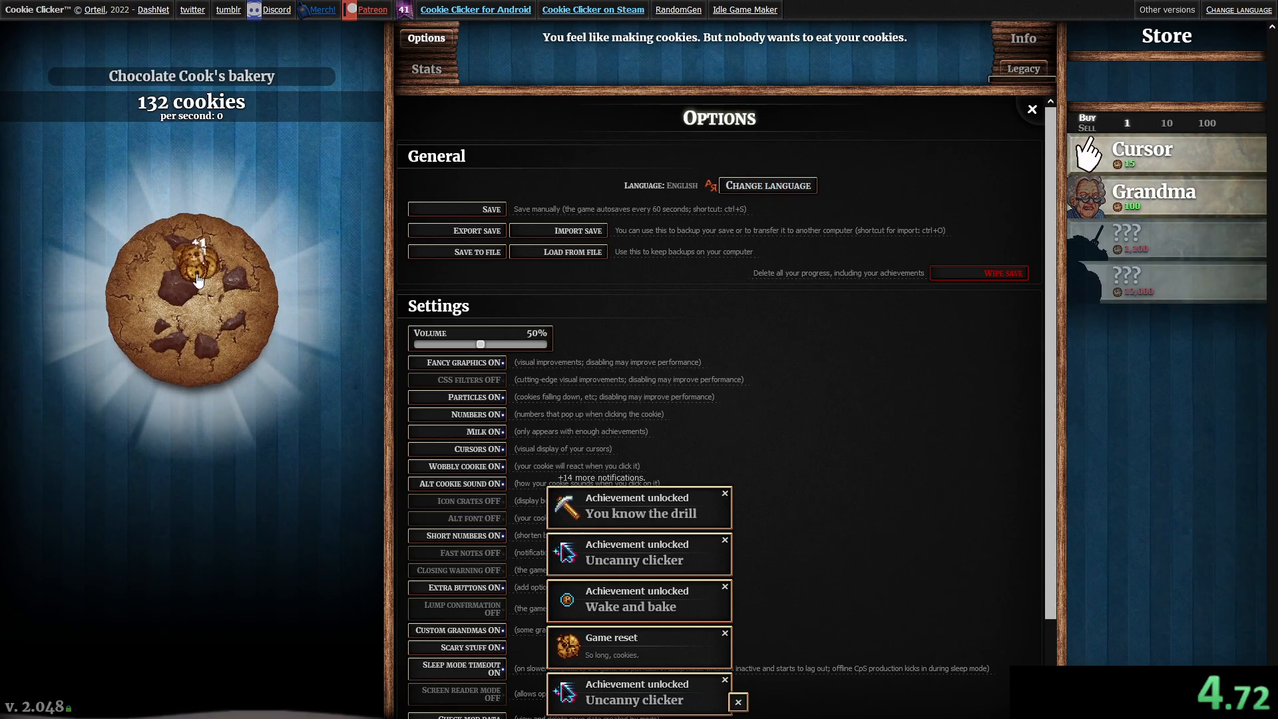
left_click(194, 281)
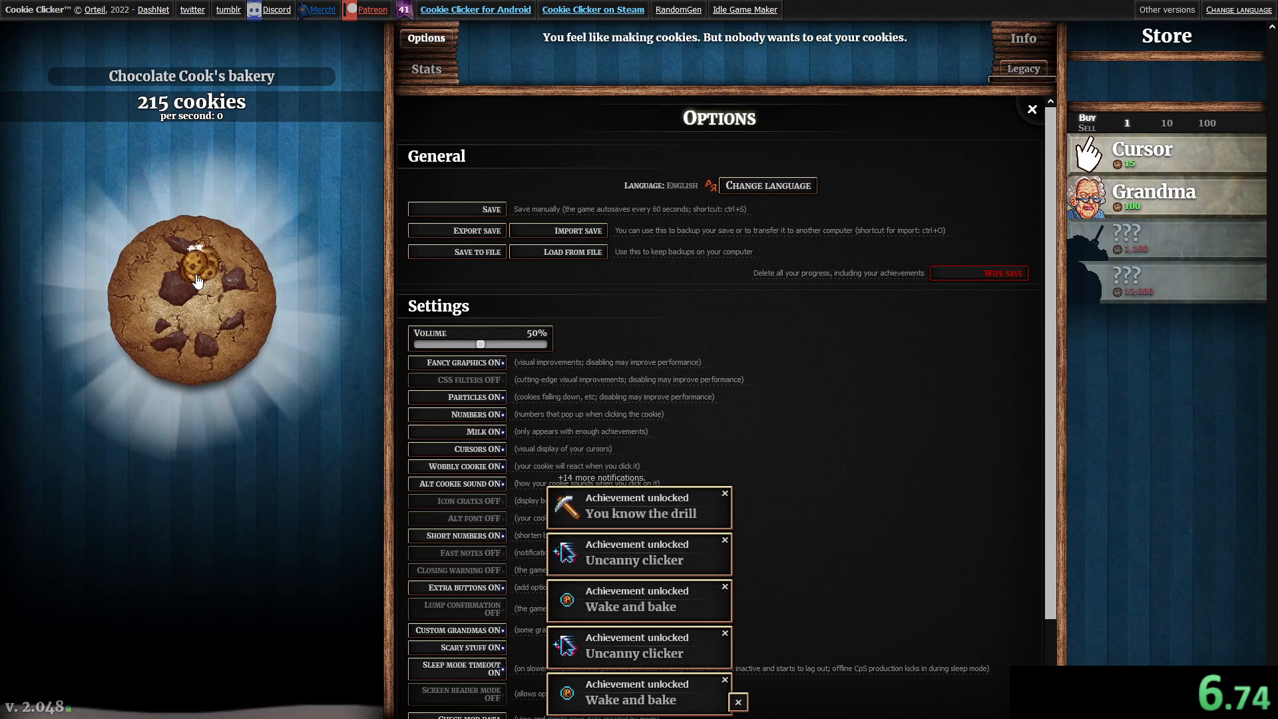
left_click(193, 302)
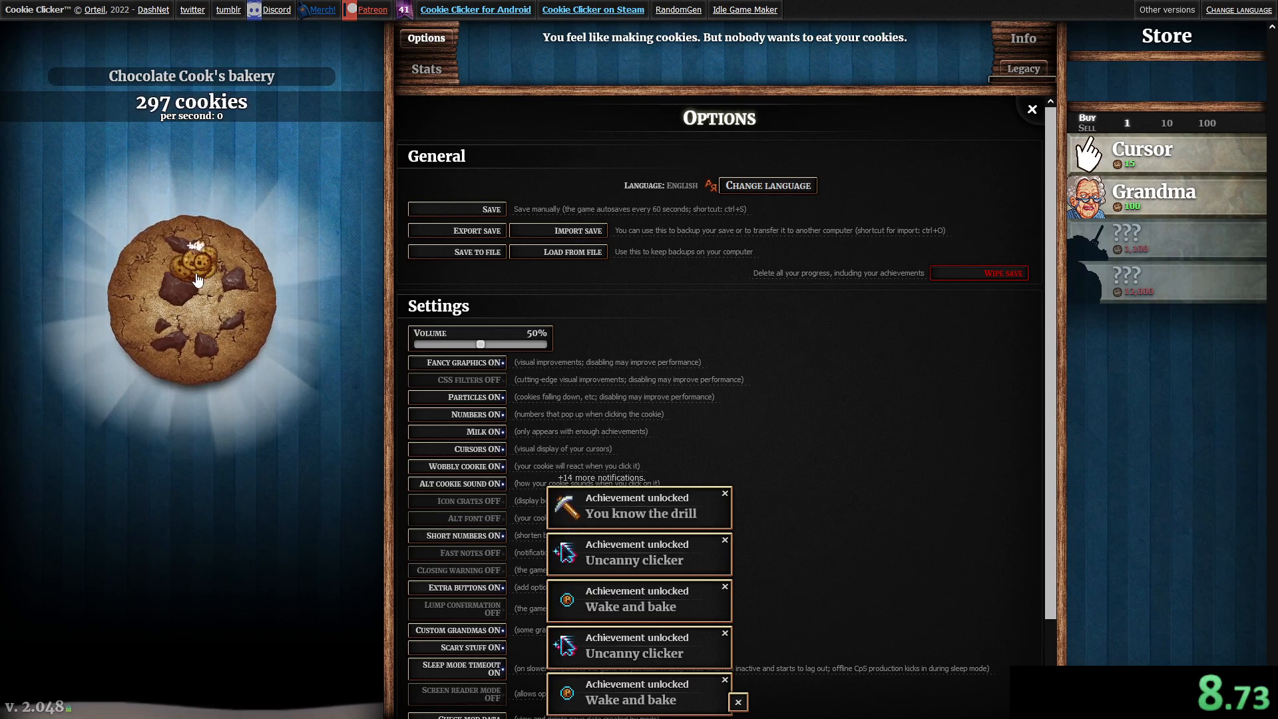
left_click(190, 261)
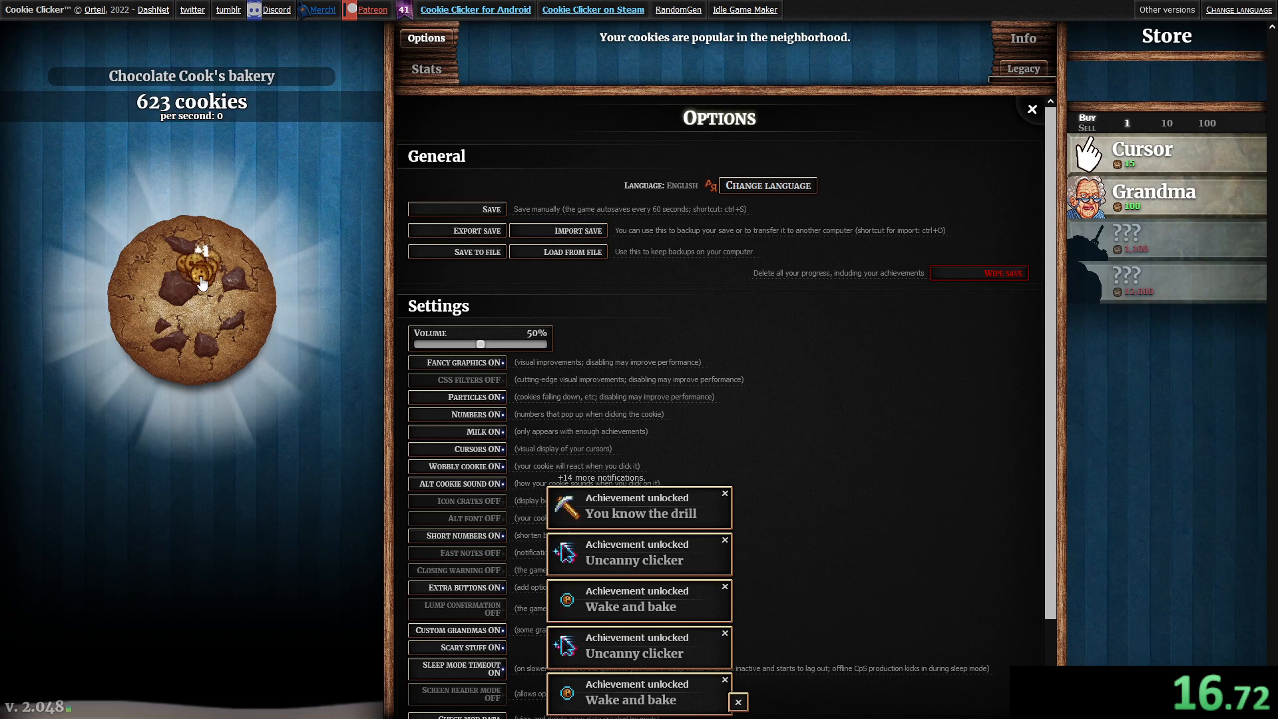
left_click(192, 269)
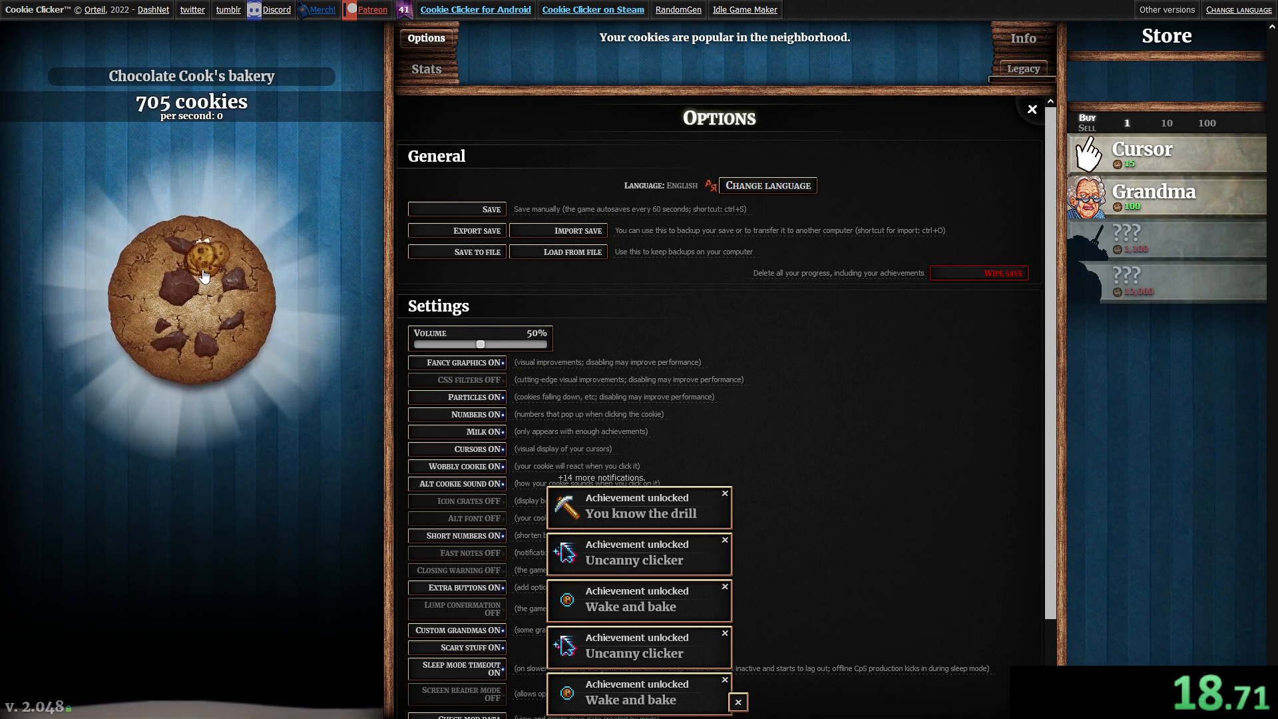
left_click(201, 276)
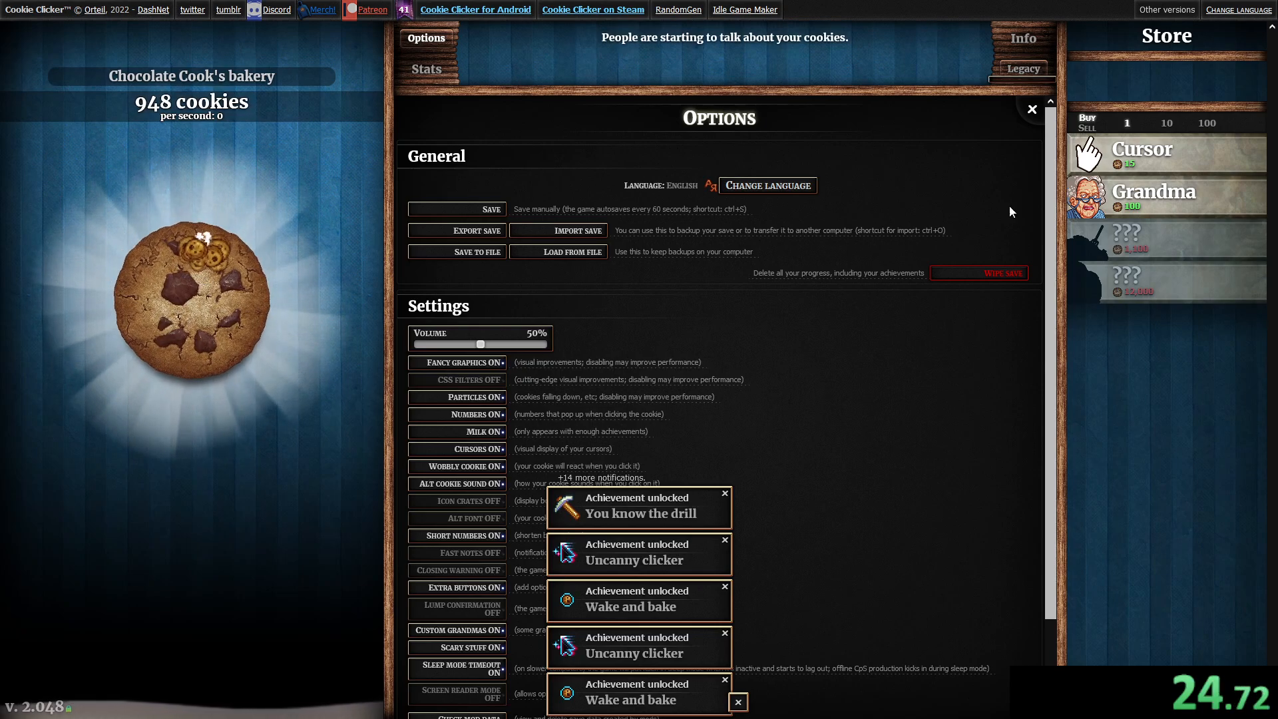
Buy Cursors and Grandmas for 7.6 cookies per second, then bake back up to 988 cookies.
left_click(192, 302)
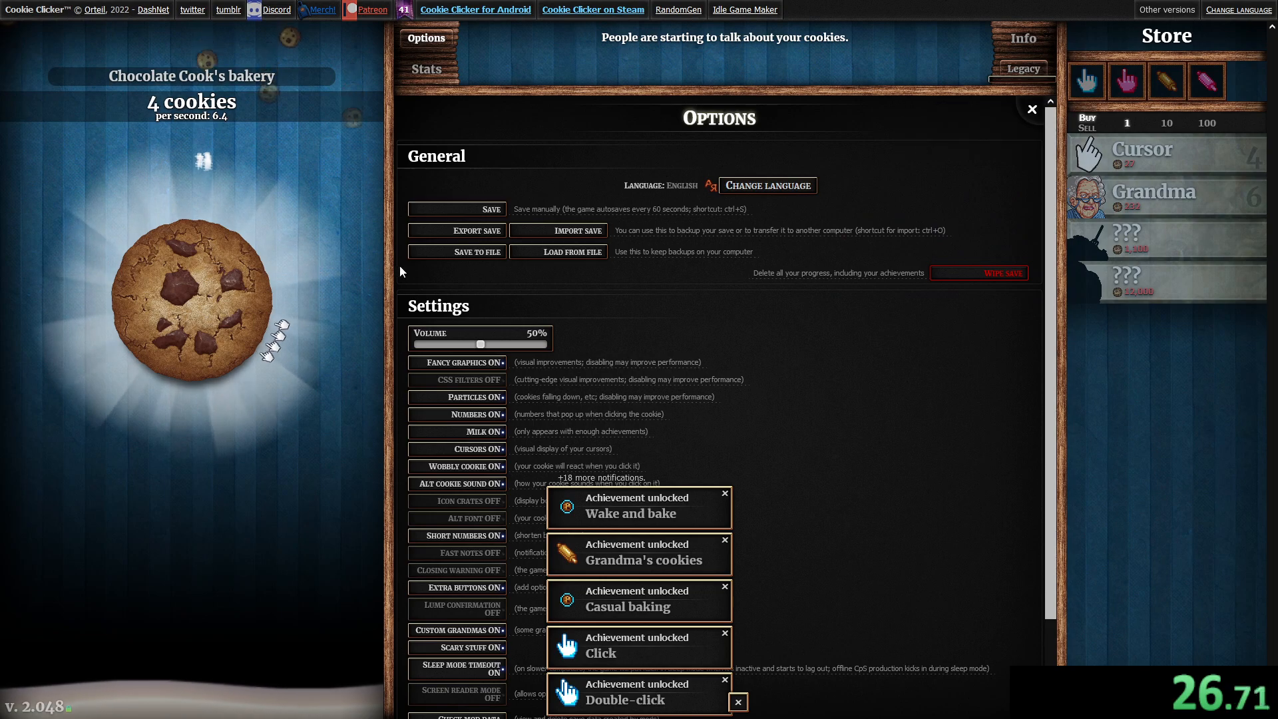
left_click(192, 293)
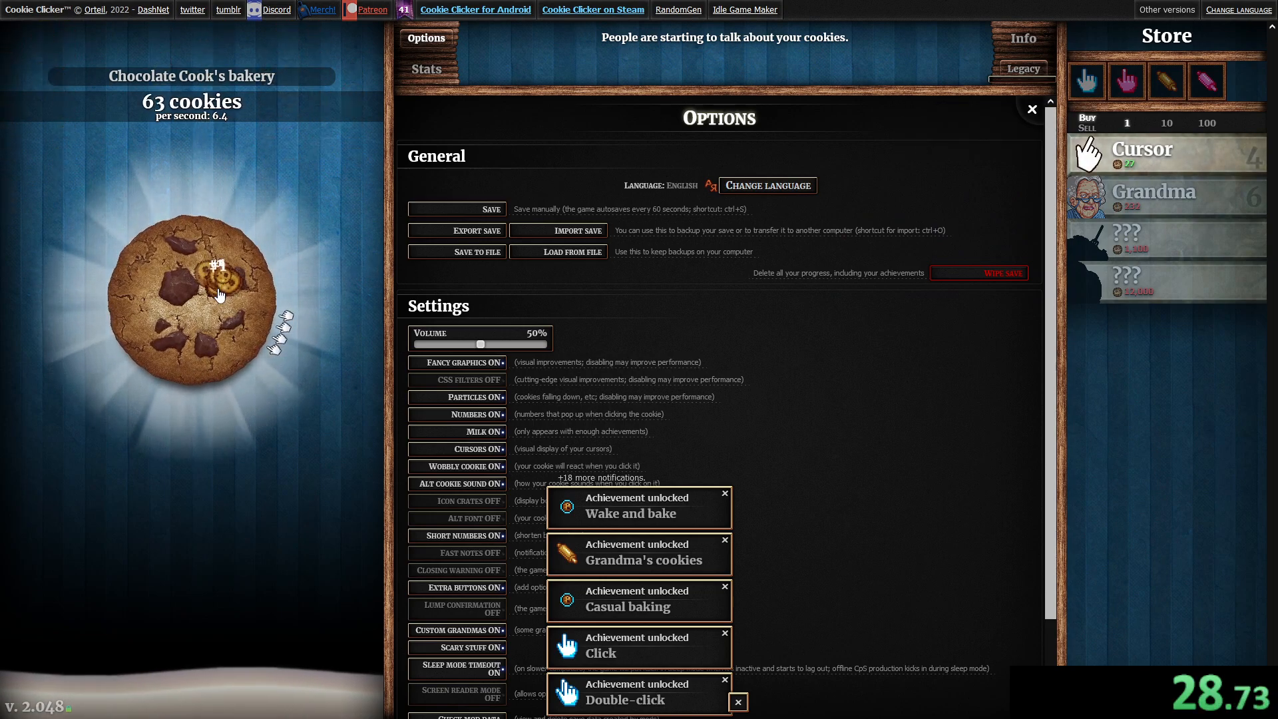
left_click(191, 297)
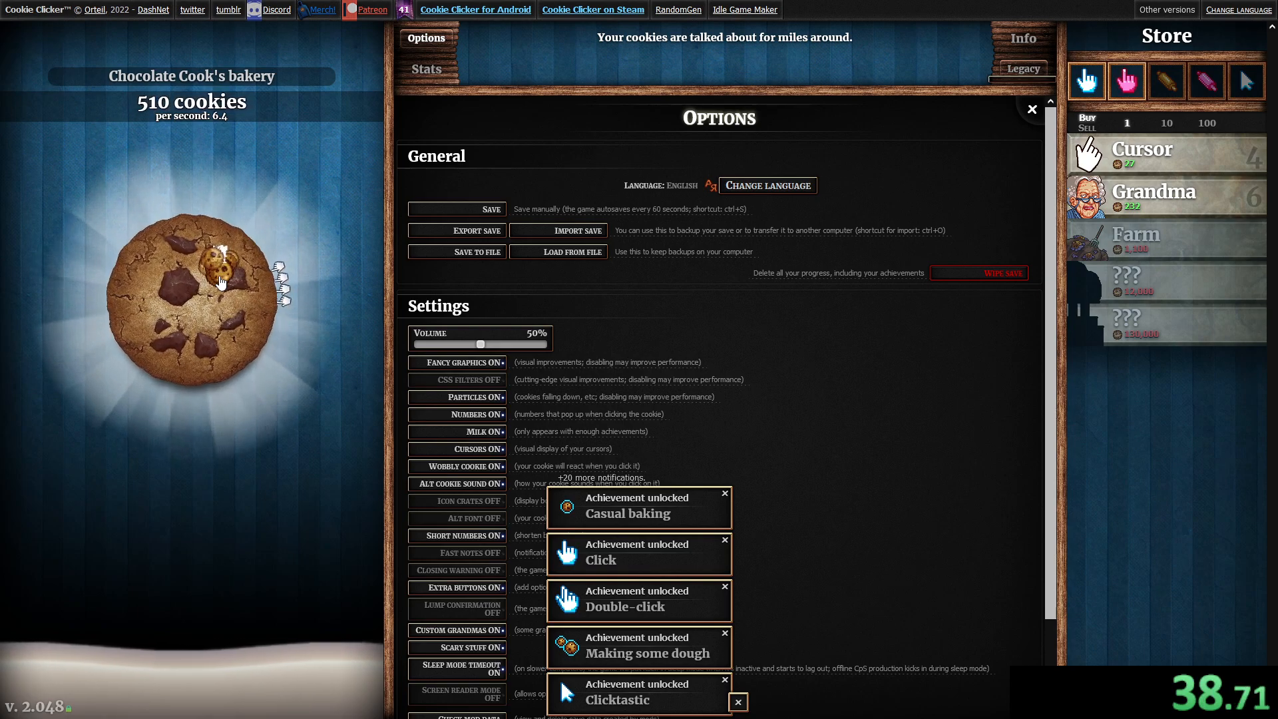
left_click(190, 293)
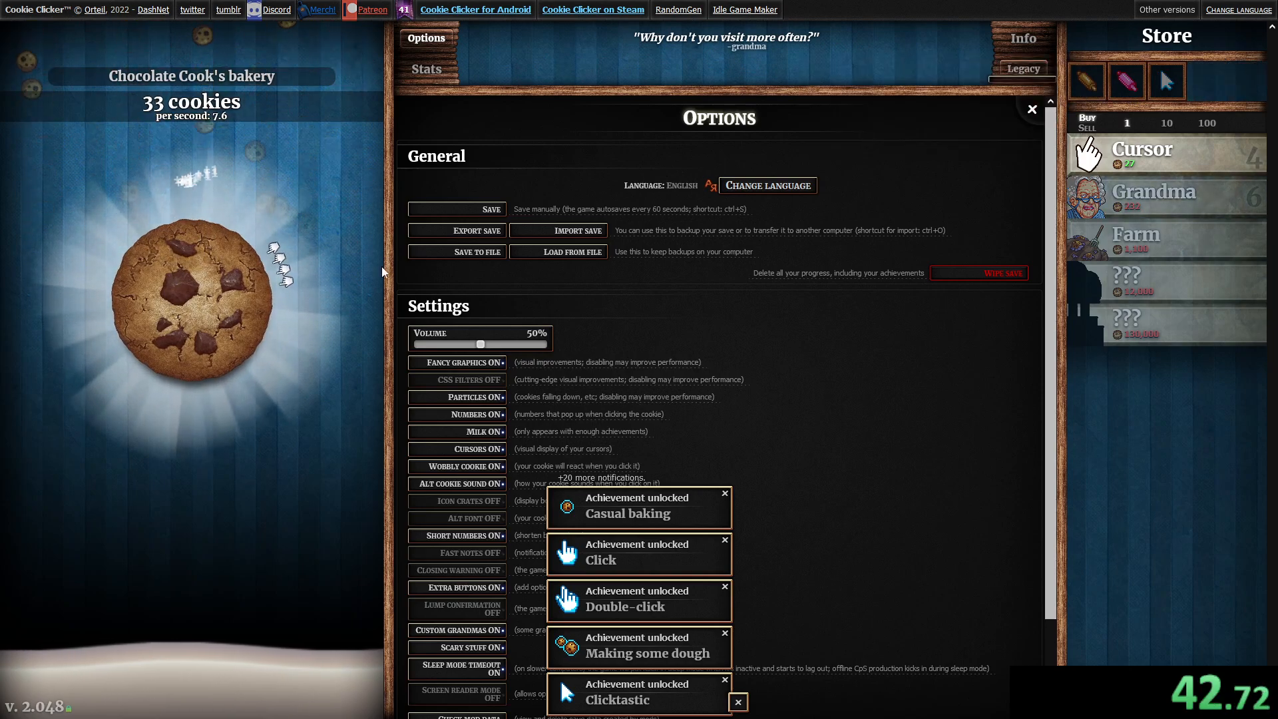
left_click(209, 336)
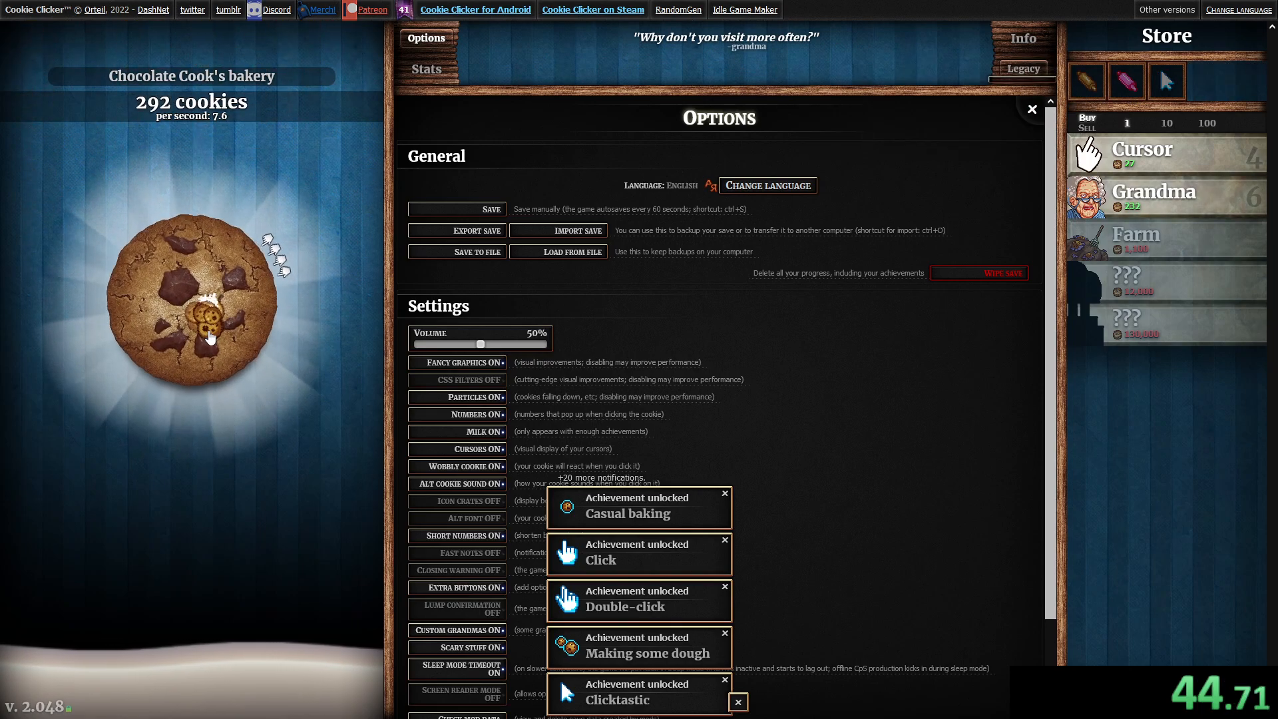
left_click(193, 318)
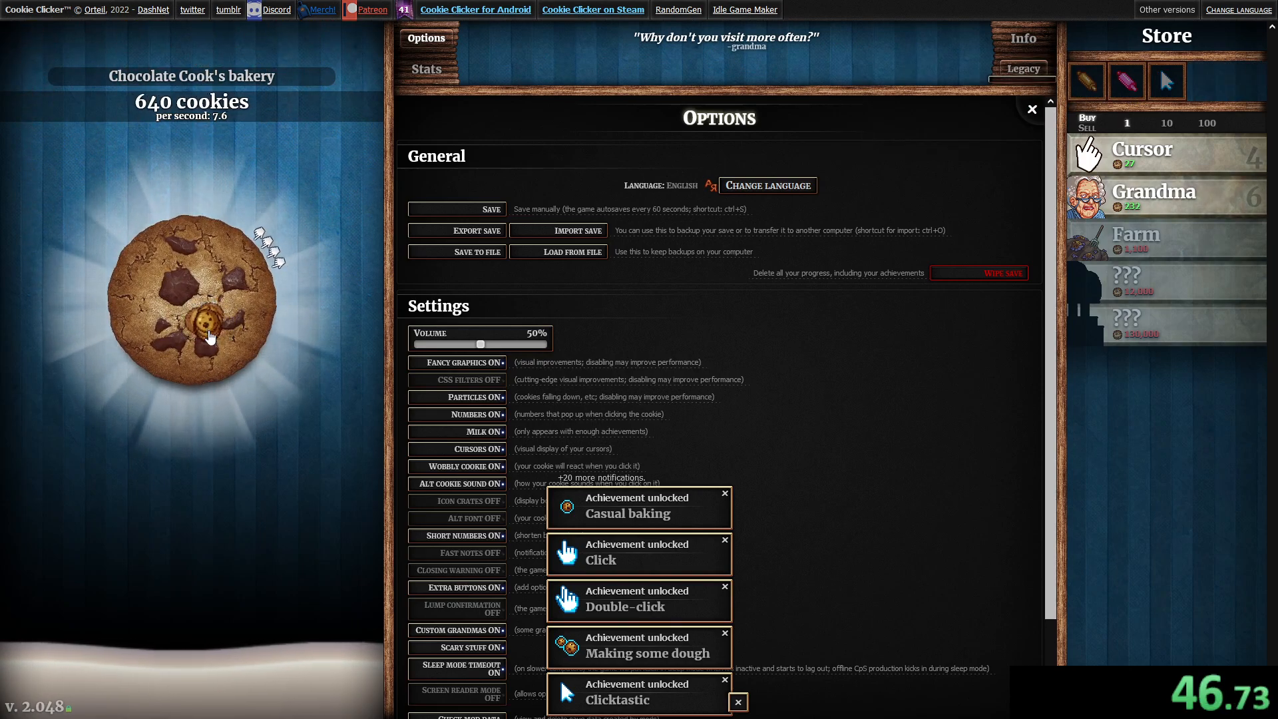
left_click(209, 317)
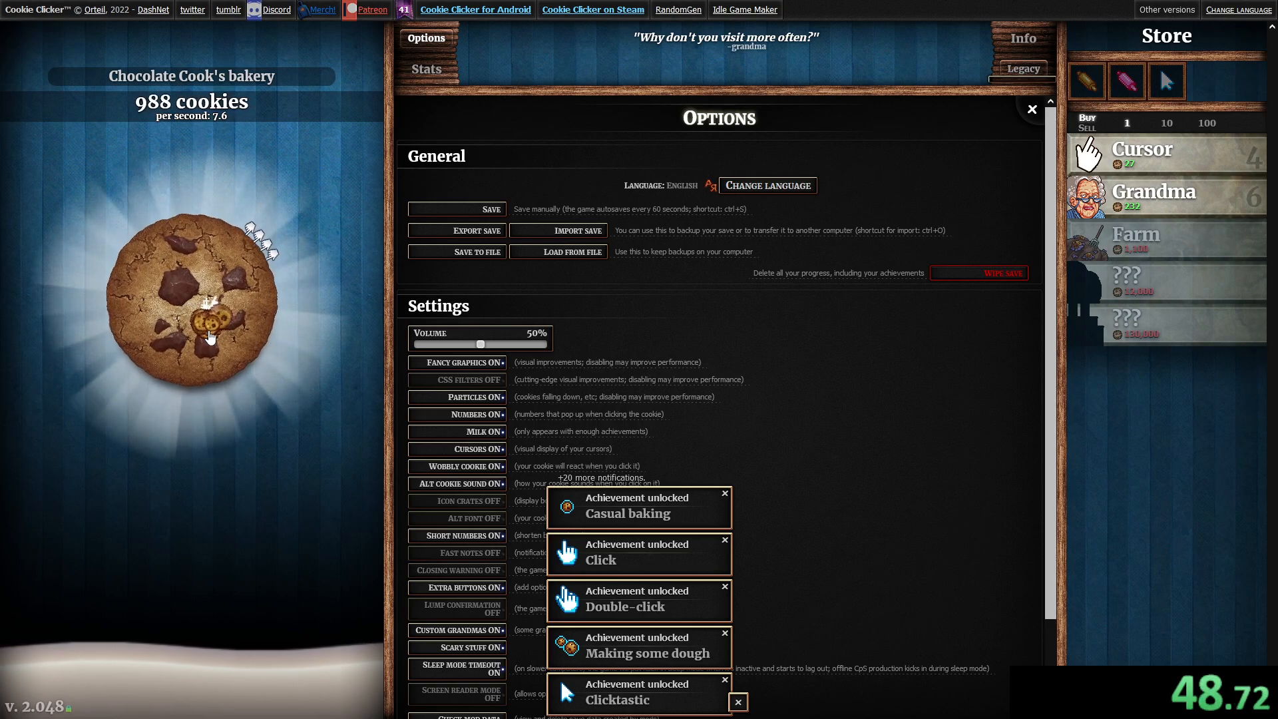
Cancel loading a save file and buy a Farm, raising production to 13.6 per second.
left_click(558, 252)
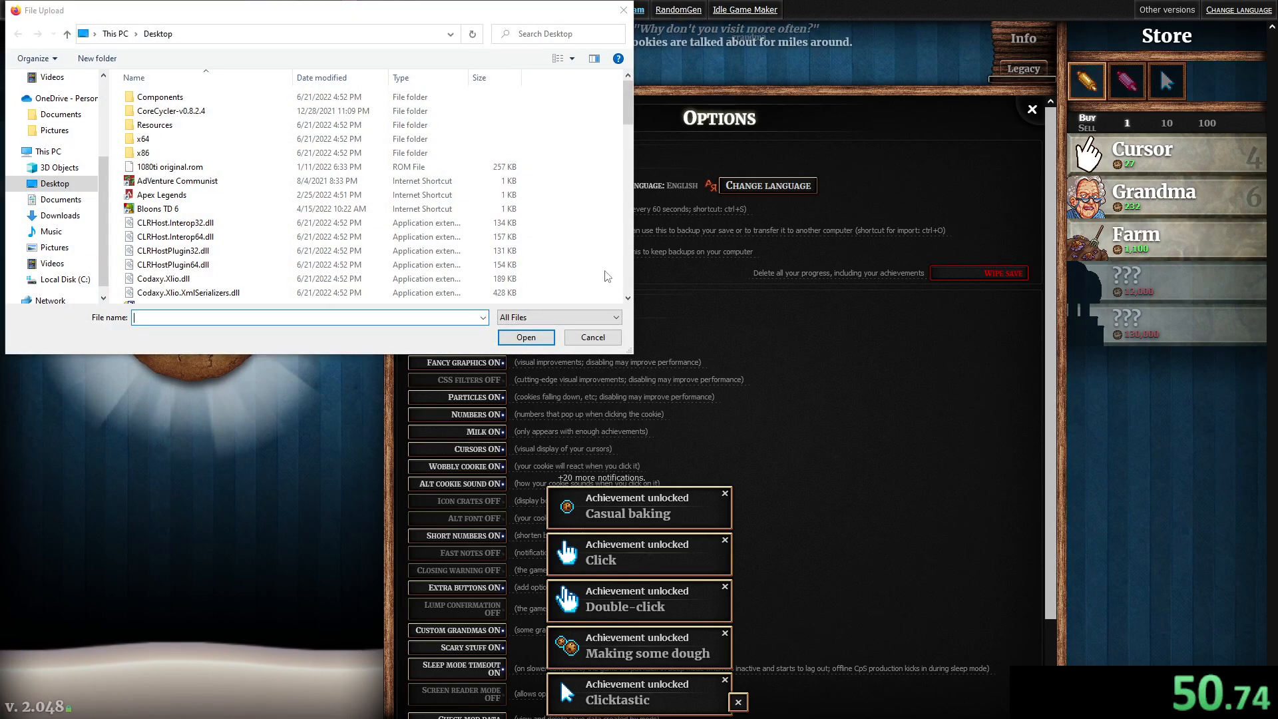
left_click(591, 337)
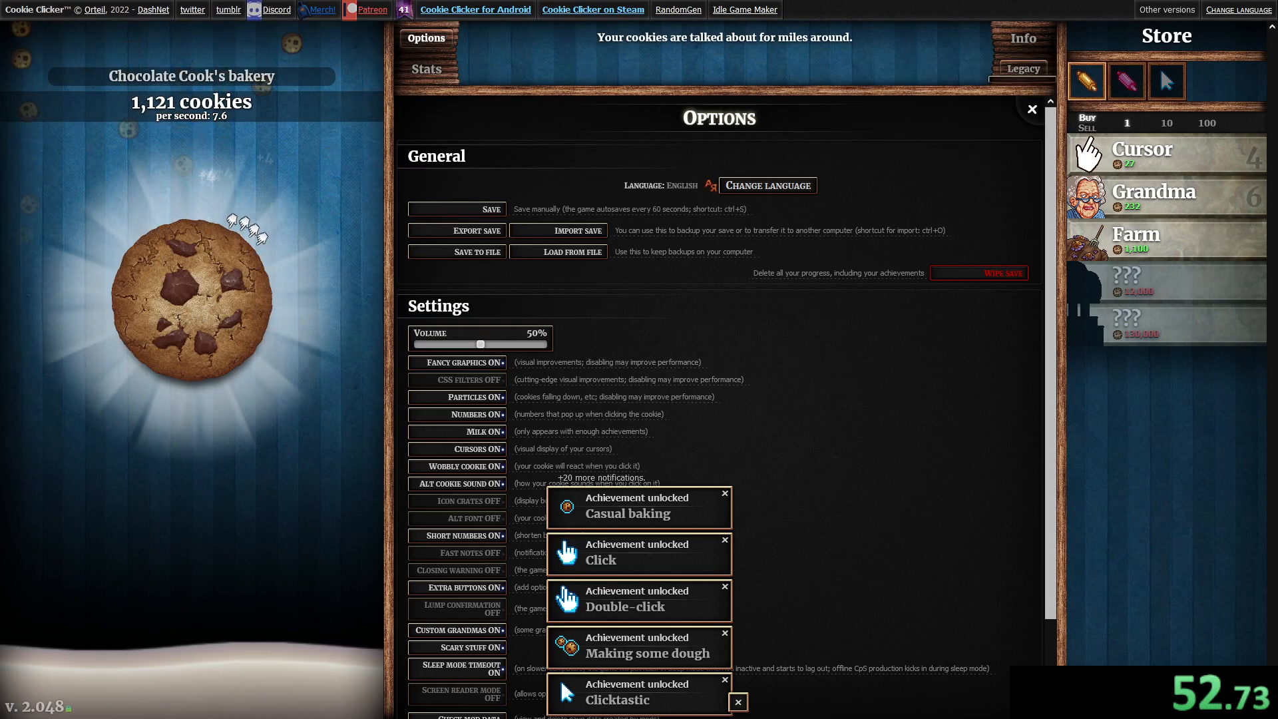
left_click(192, 299)
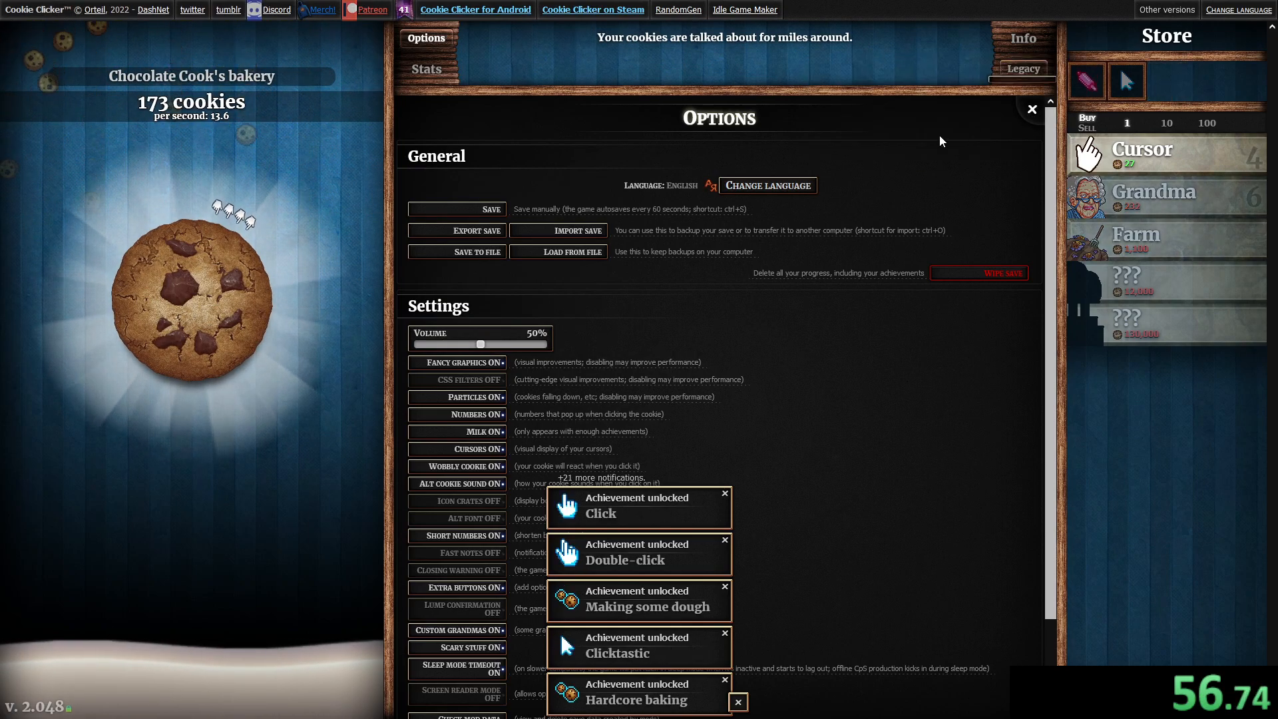
Rename the bakery to 'Chocolate Cook saysopensesam', then reopen naming to add the missing 'e'.
left_click(191, 76)
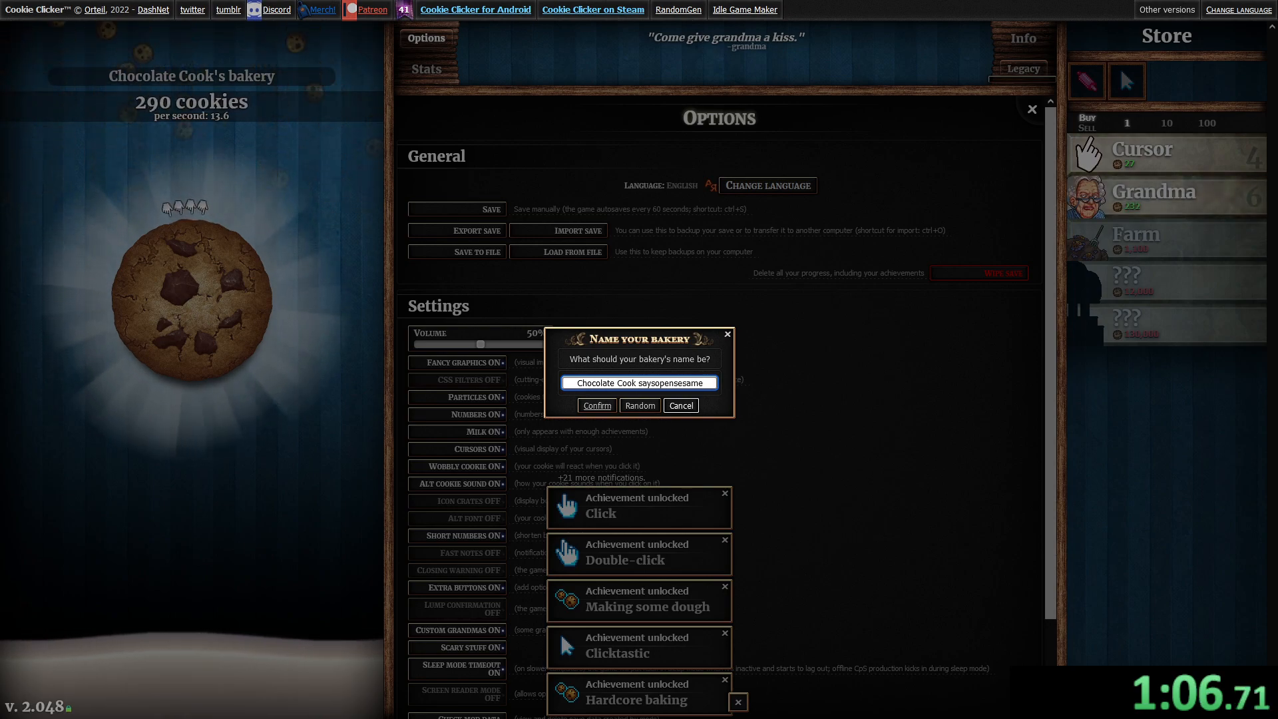
left_click(596, 405)
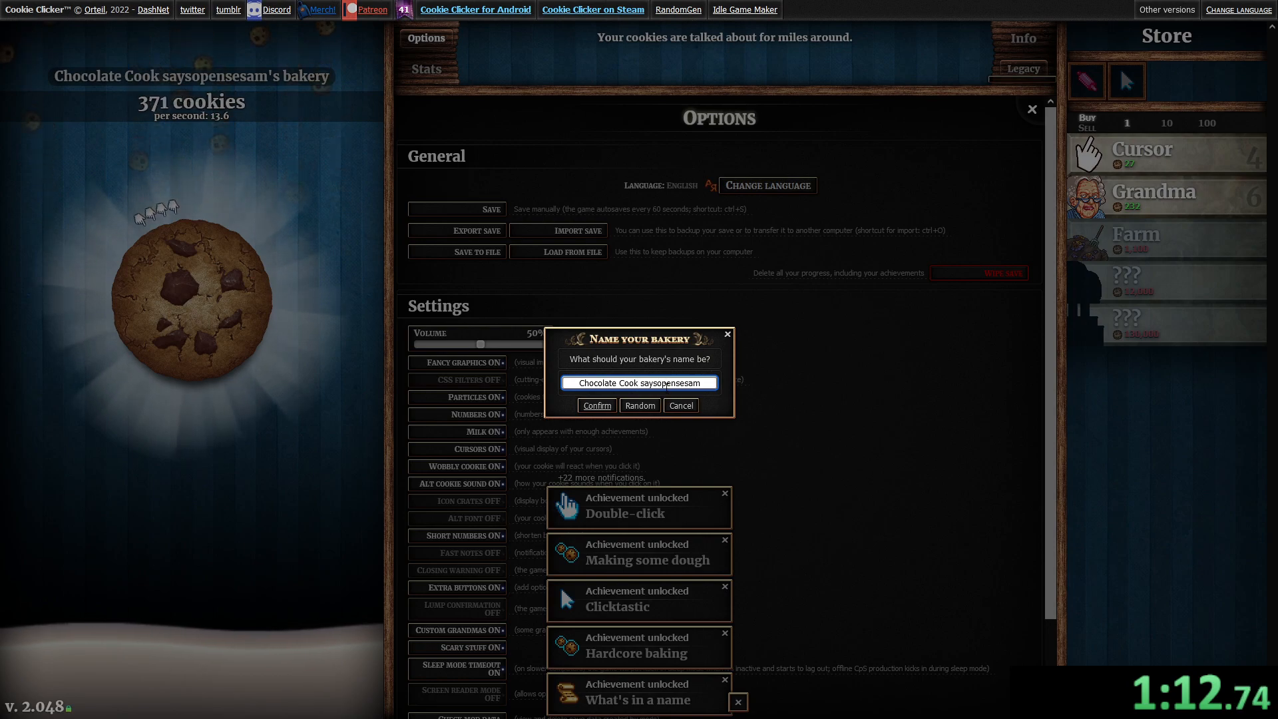
type("e")
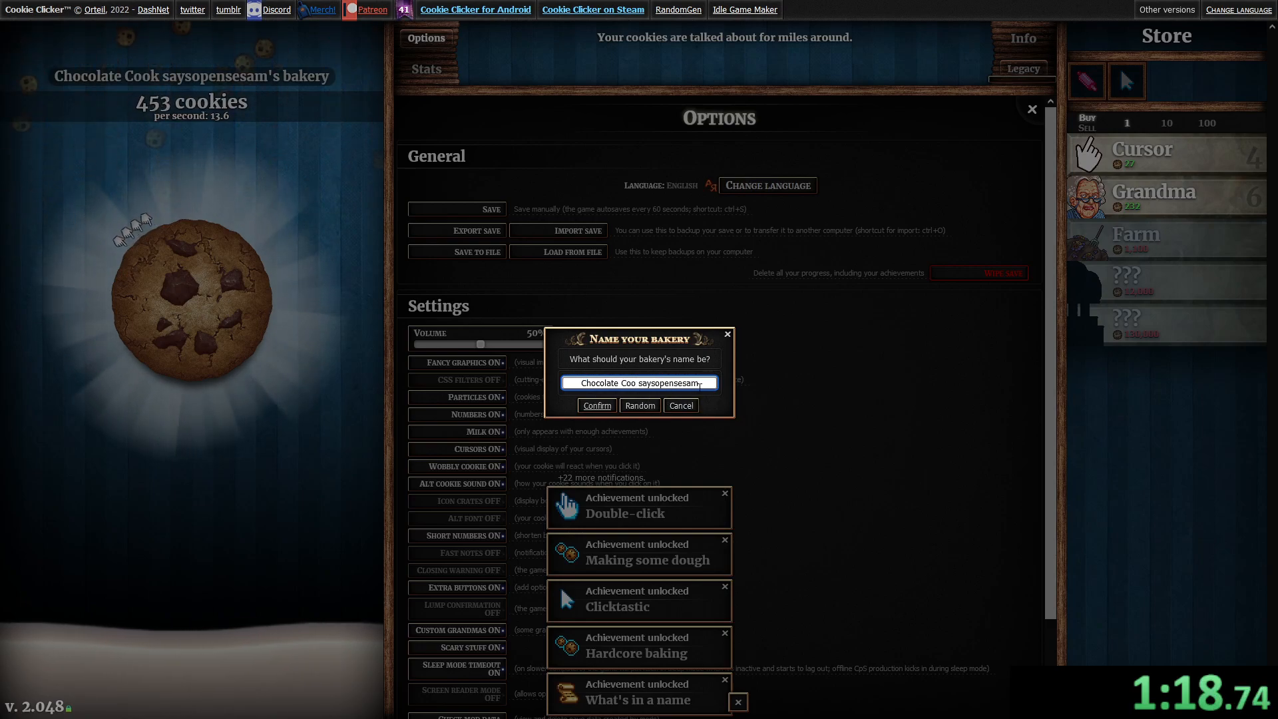
Confirm the 'saysopensesame' name so the Dev tools panel appears and cookies skyrocket.
left_click(596, 404)
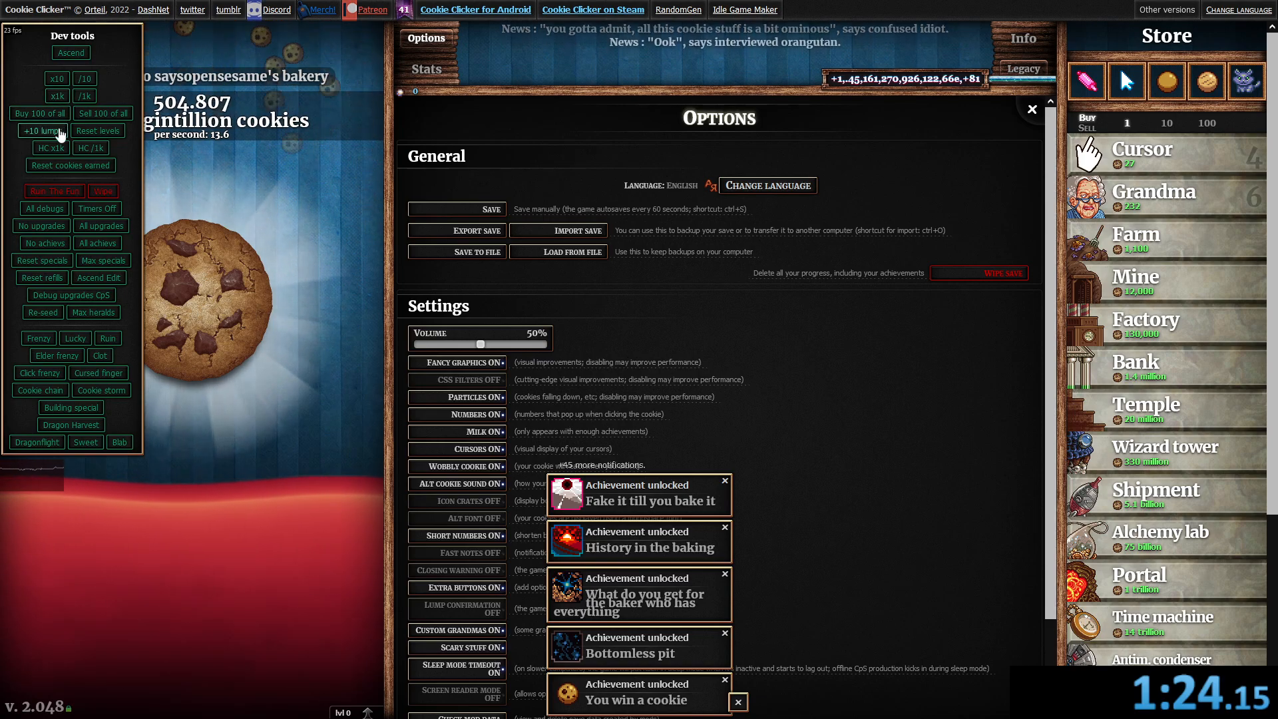
Use the Dev tools to own about 4,000 of every building at 590 duodecillion per second.
left_click(37, 114)
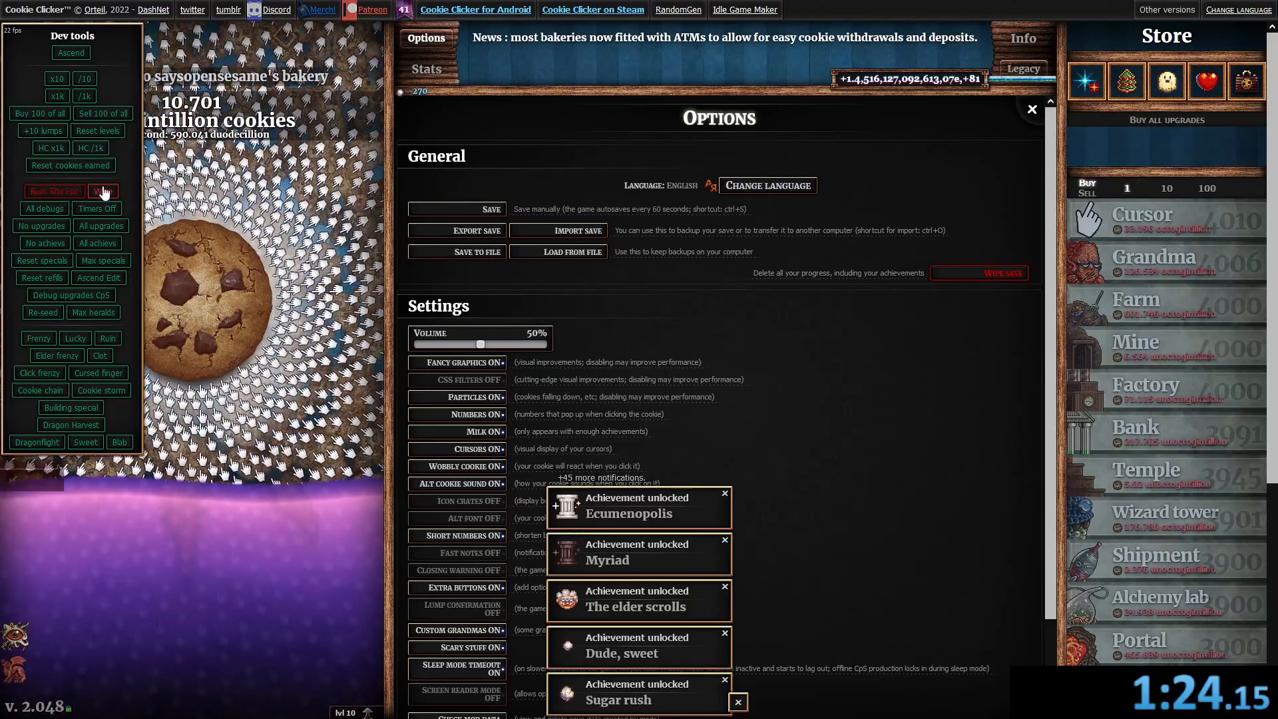
Sign the Elder Covenant, giving up 5% of production to end the elders' wrath.
left_click(104, 191)
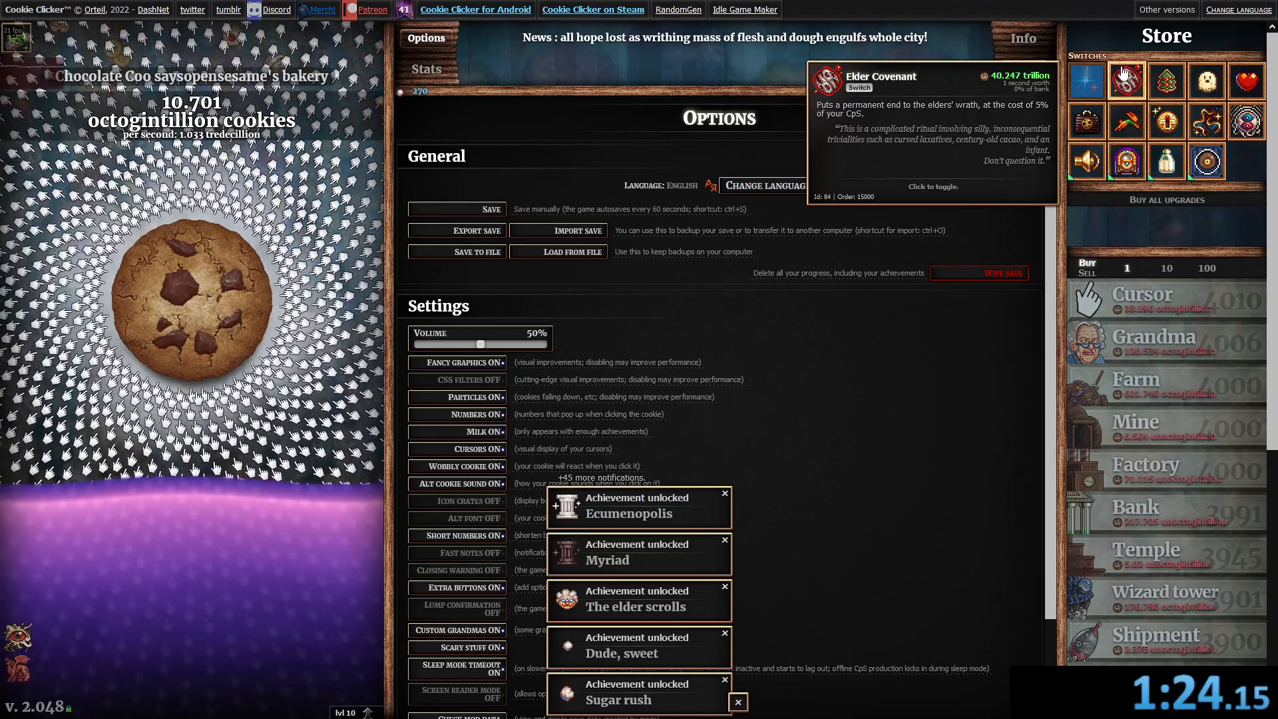
left_click(1126, 80)
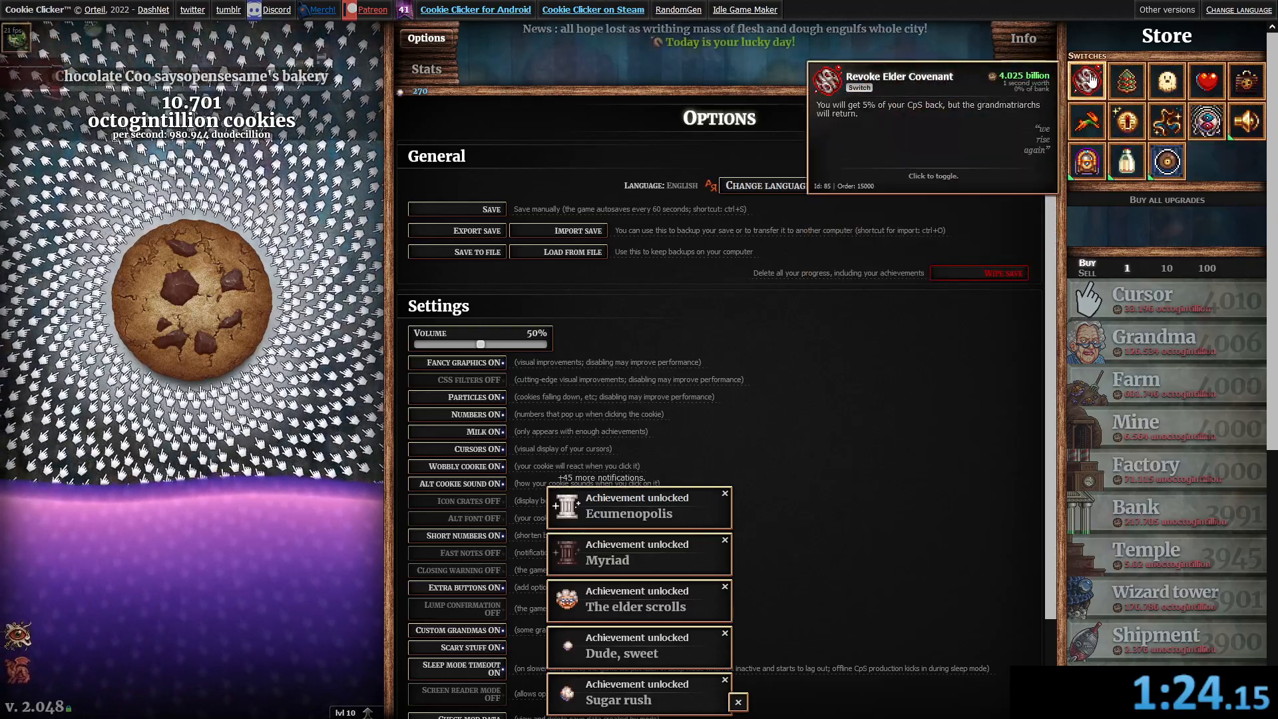